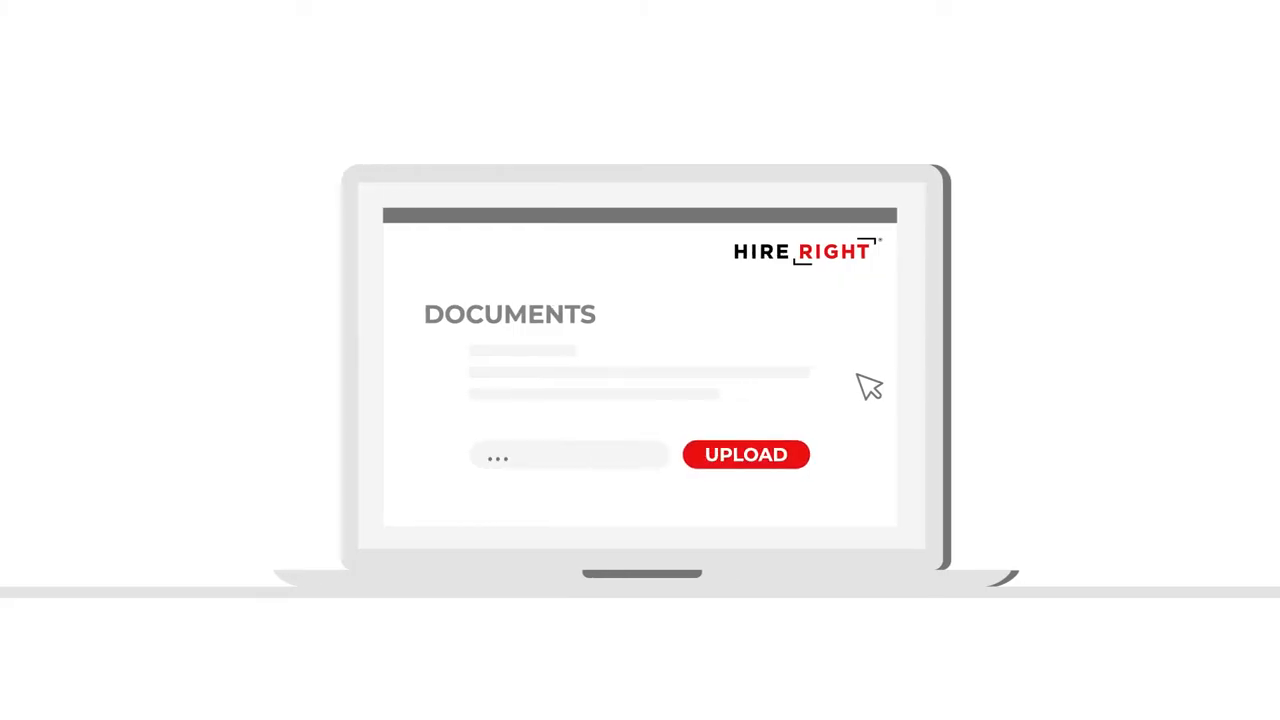
{"action": "left_click", "coordinate": [746, 455]}
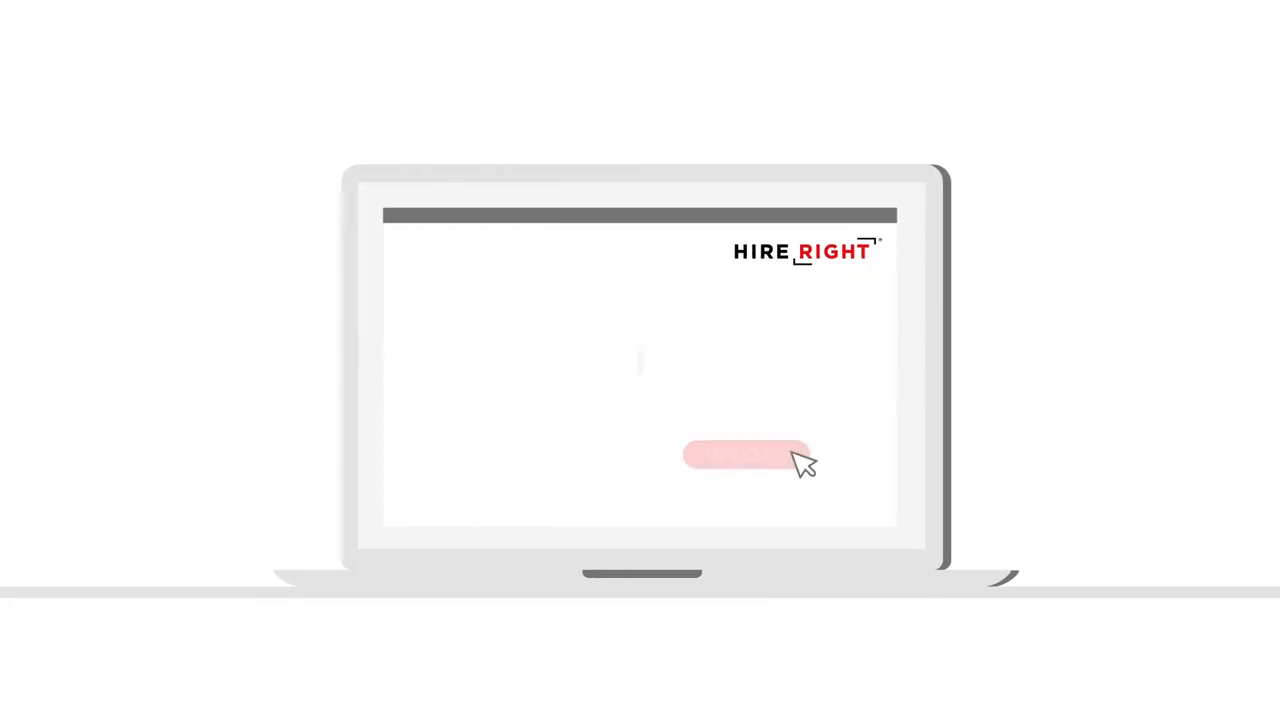
{"action": "left_click", "coordinate": [745, 456]}
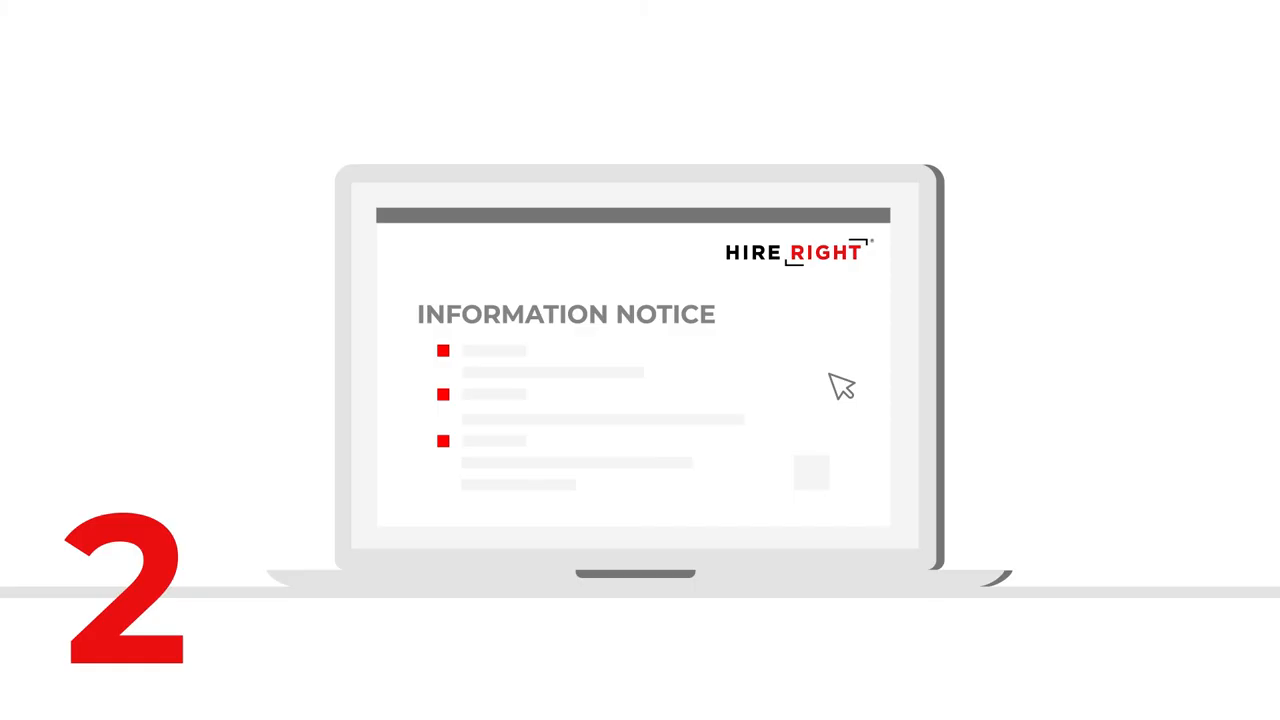
{"action": "mouse_move", "coordinate": [820, 478]}
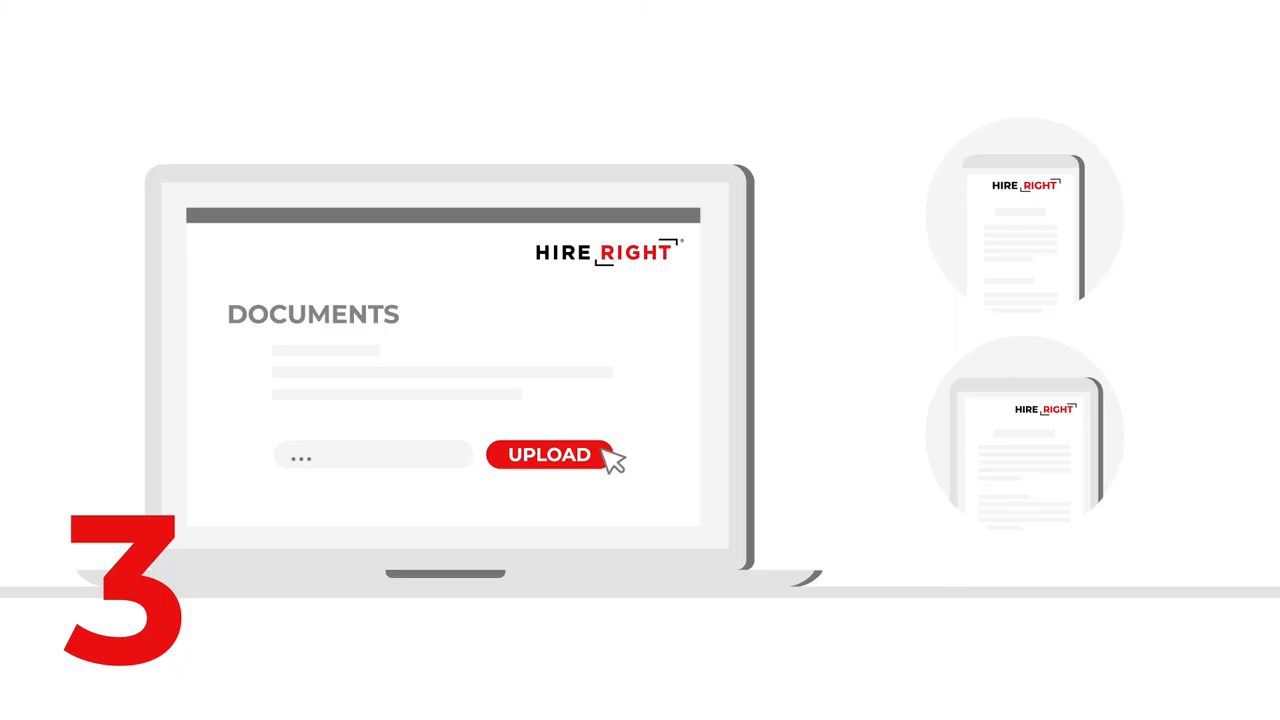
{"action": "left_click", "coordinate": [548, 455]}
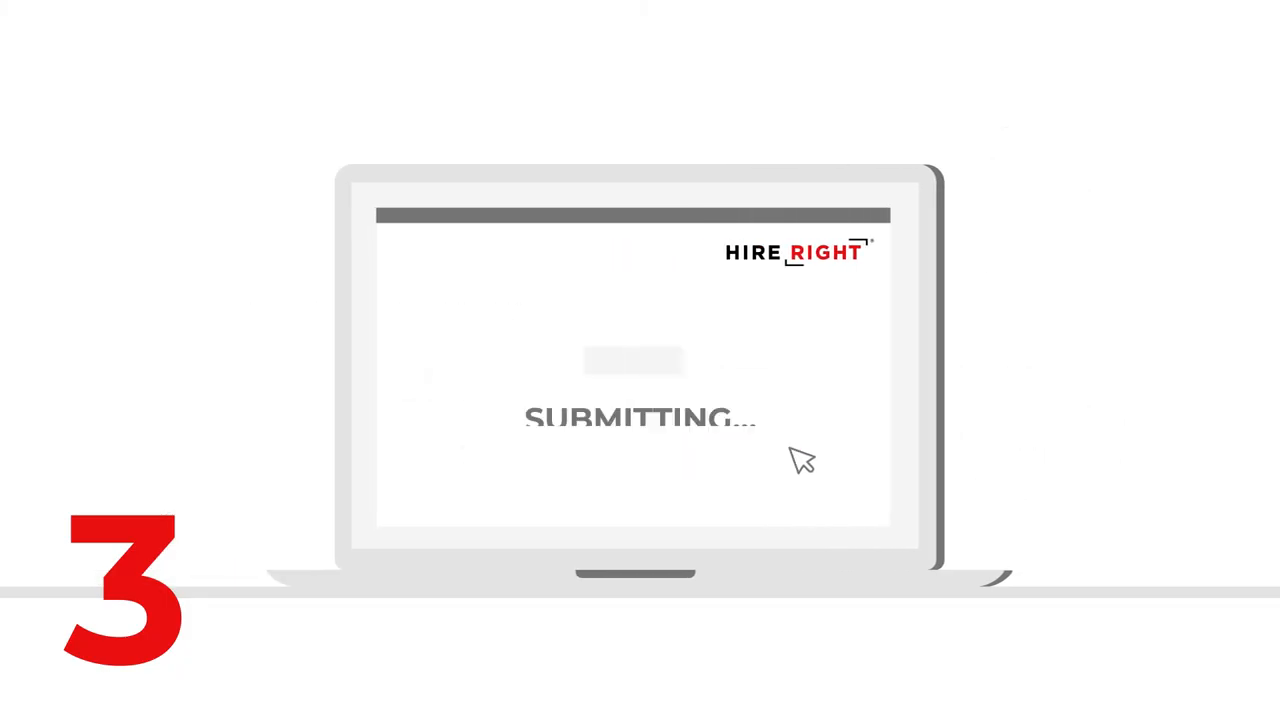